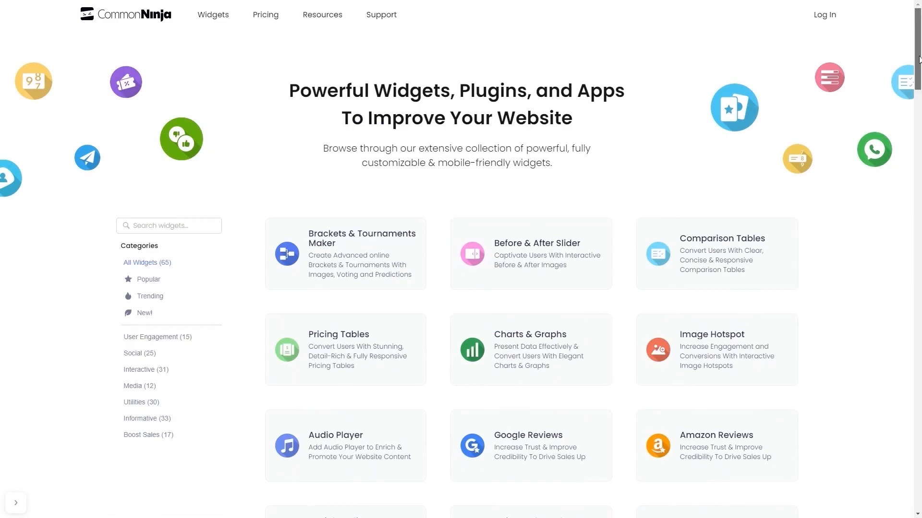
Scroll the widgets catalog down to reach the World Clock widget
{"action": "scroll", "scroll_direction": "down", "scroll_amount": 3}
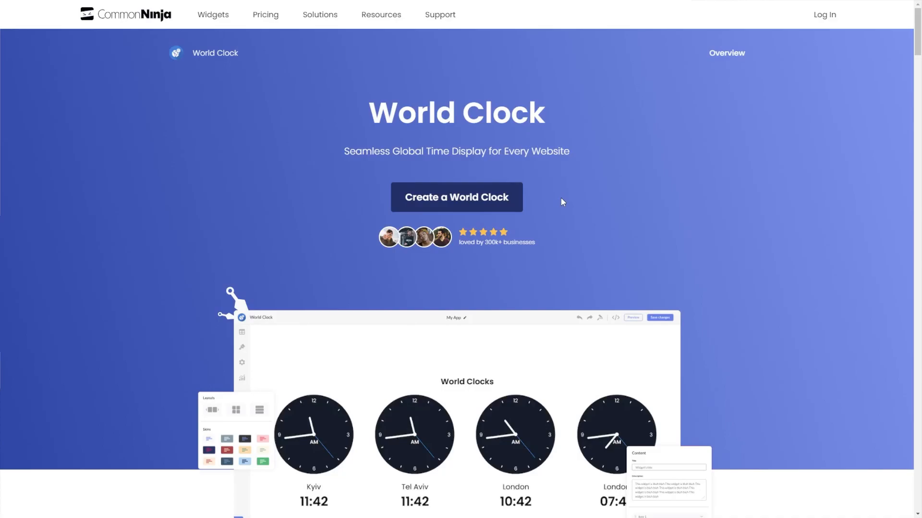
{"action": "mouse_move", "coordinate": [464, 204]}
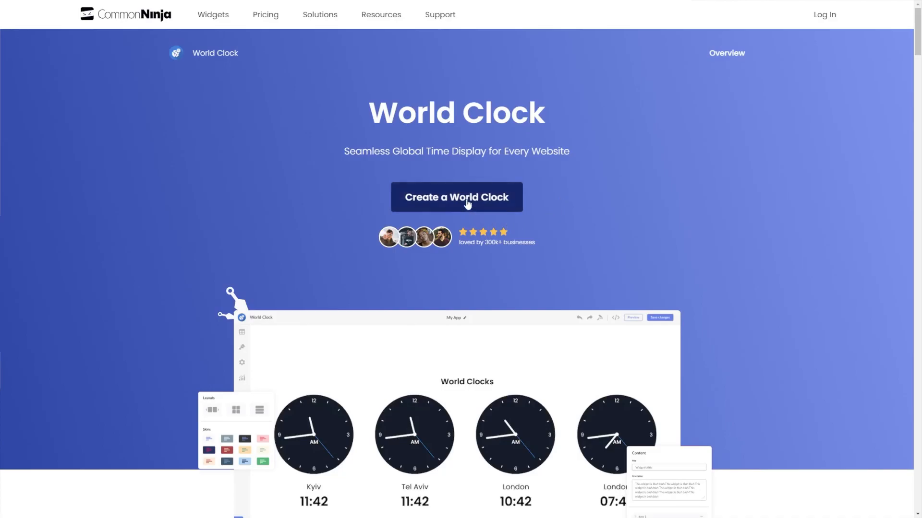
Create a new World Clock widget and inspect the Paris clock's settings
{"action": "left_click", "coordinate": [456, 197]}
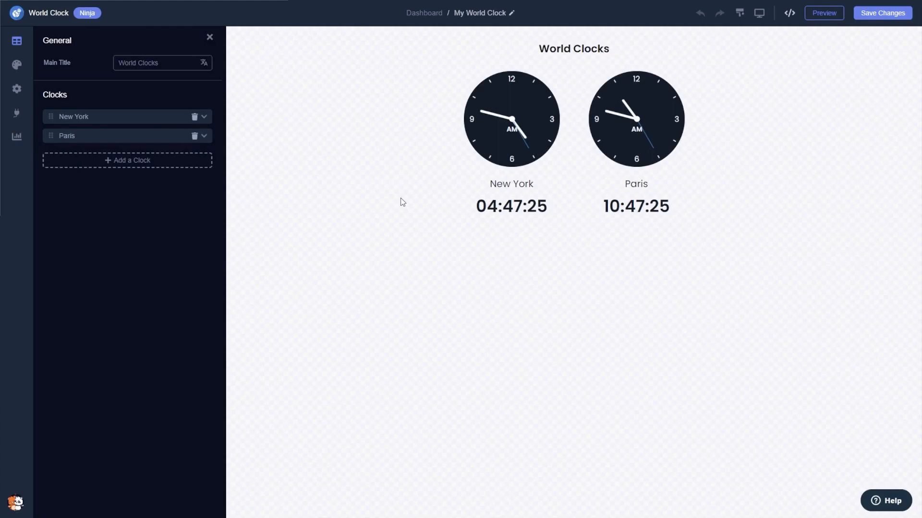
{"action": "left_click", "coordinate": [126, 136]}
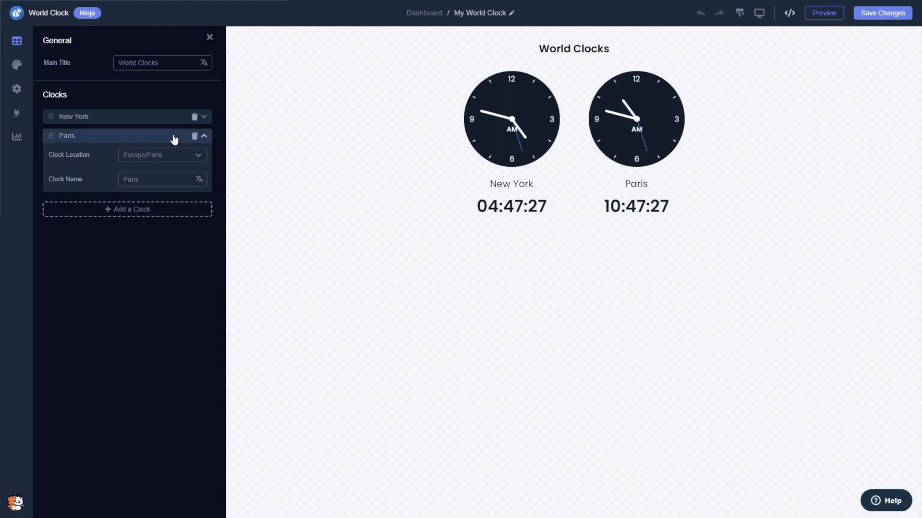
{"action": "left_click", "coordinate": [204, 136]}
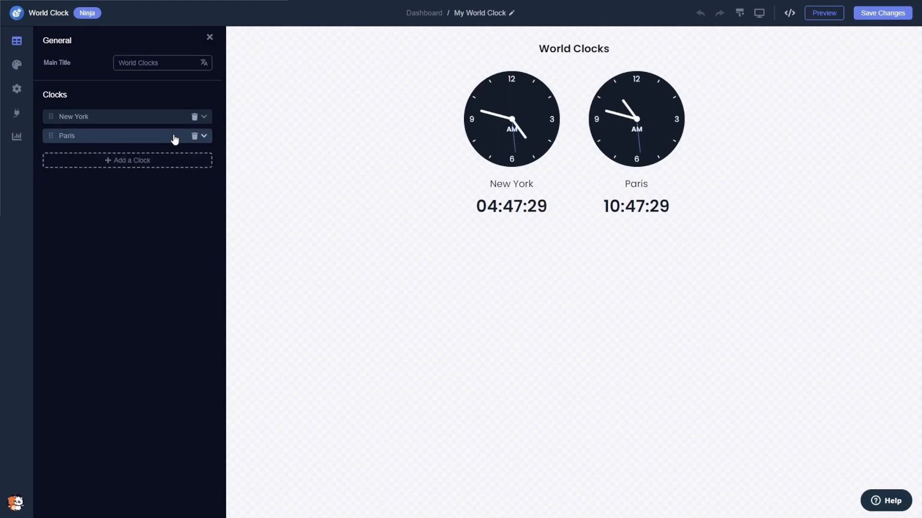
Add a third clock located in Europe/Kiev and named 'Kiev'
{"action": "left_click", "coordinate": [127, 160]}
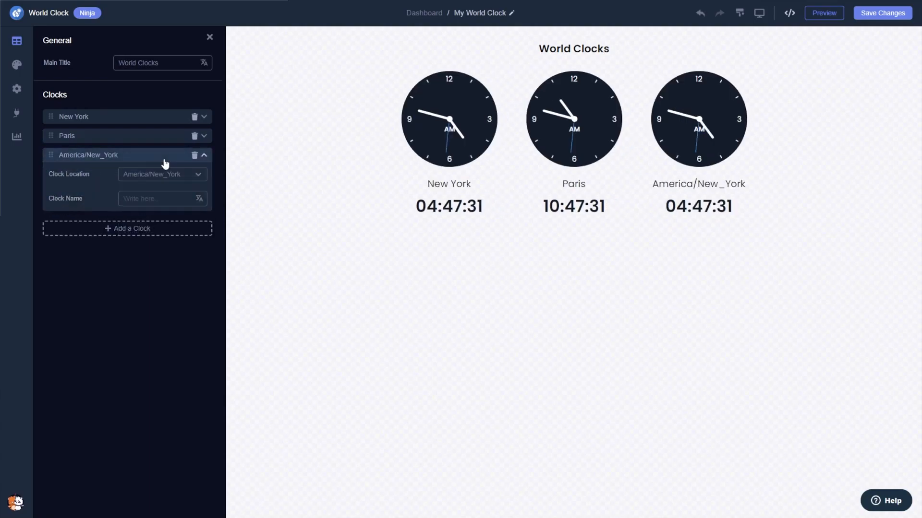
{"action": "left_click", "coordinate": [162, 174]}
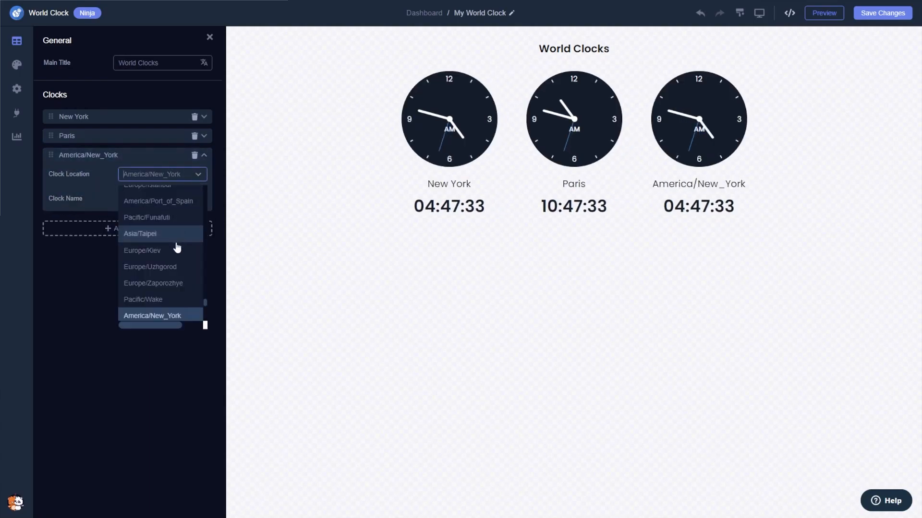
{"action": "left_click", "coordinate": [141, 250]}
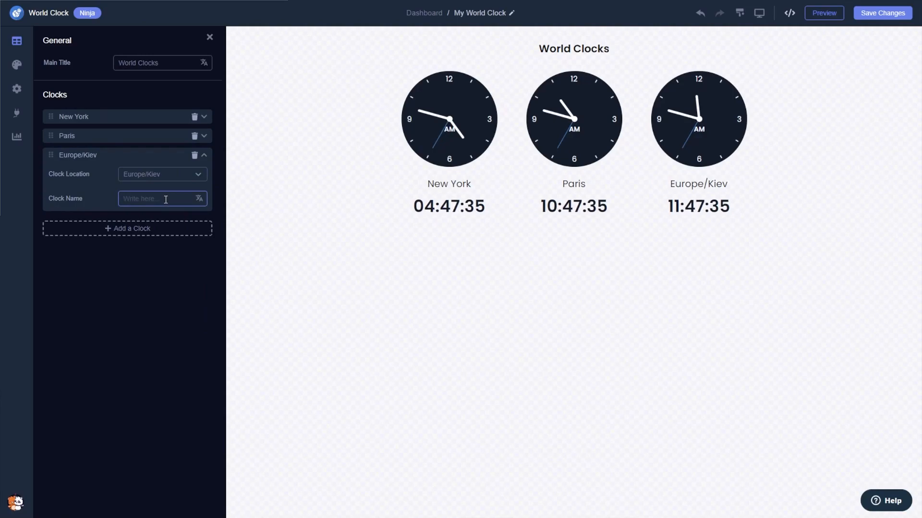
{"action": "type", "text": "Kiev"}
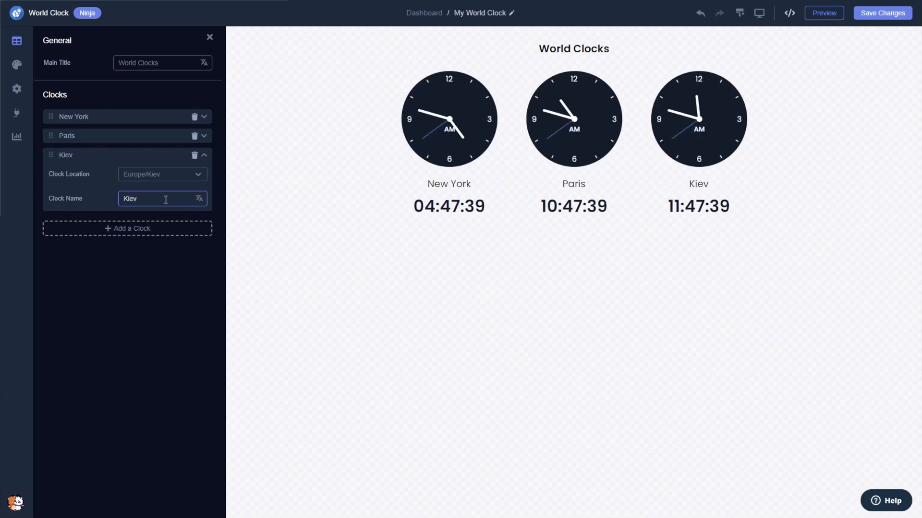
{"action": "mouse_move", "coordinate": [16, 64]}
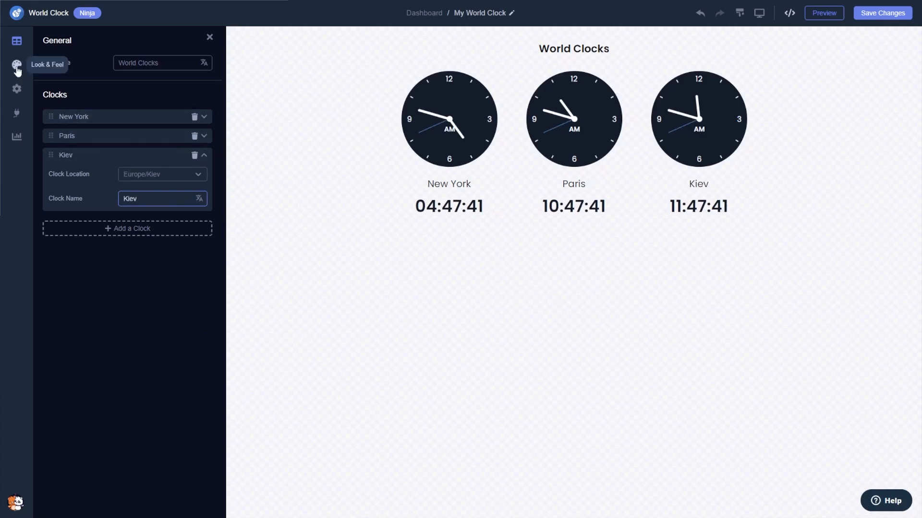
In Look & Feel, choose the layout with city names and times above clock faces
{"action": "left_click", "coordinate": [16, 64]}
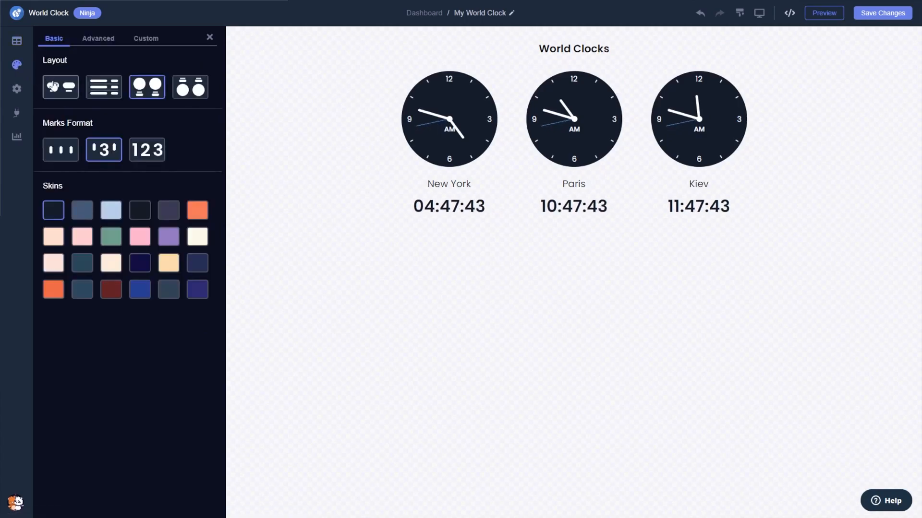
{"action": "left_click", "coordinate": [103, 87]}
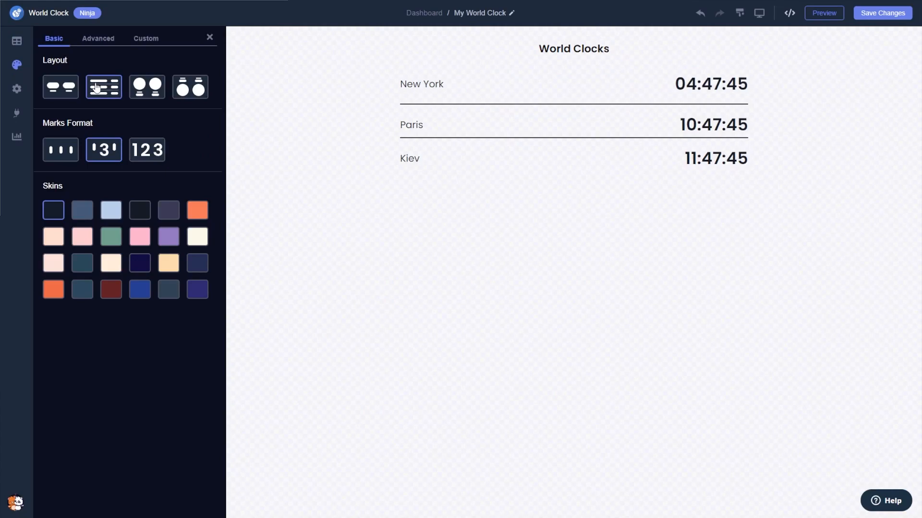
{"action": "left_click", "coordinate": [189, 87]}
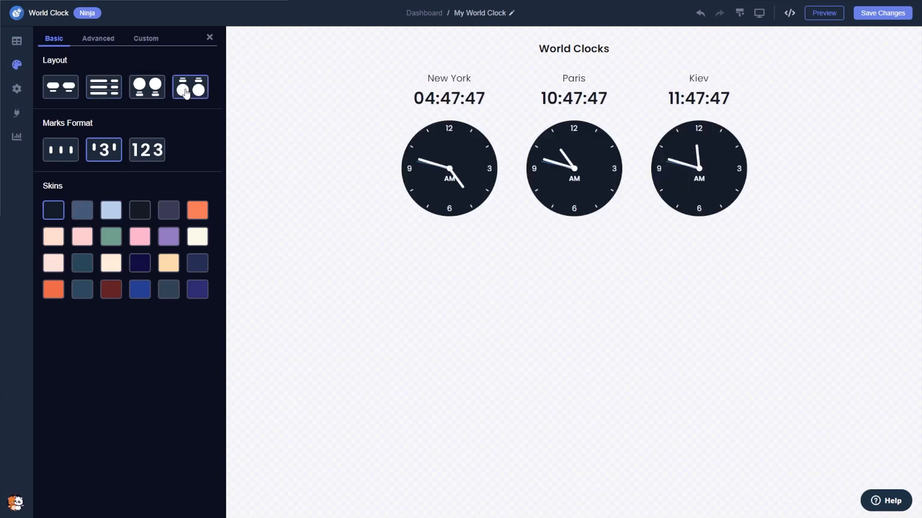
Set Marks Format to 123 hour numbers and give the clocks a darker skin
{"action": "left_click", "coordinate": [60, 150]}
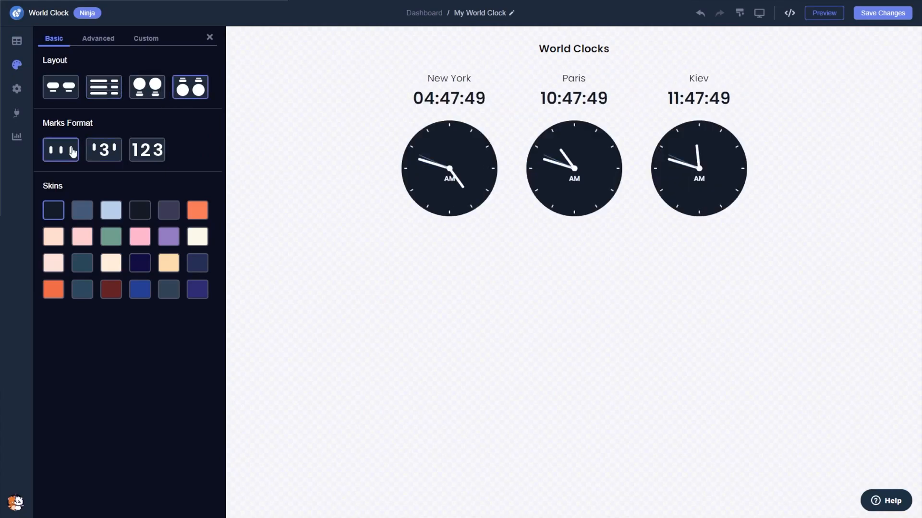
{"action": "left_click", "coordinate": [146, 149]}
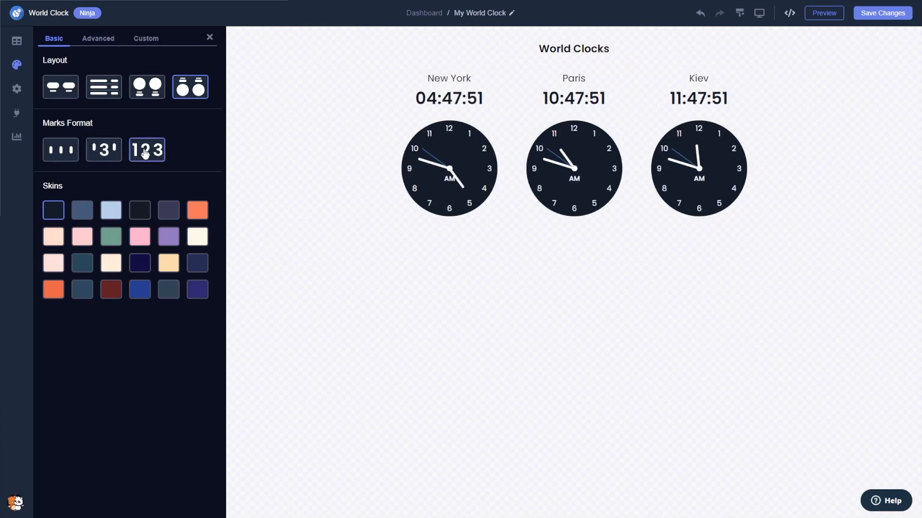
{"action": "left_click", "coordinate": [82, 210]}
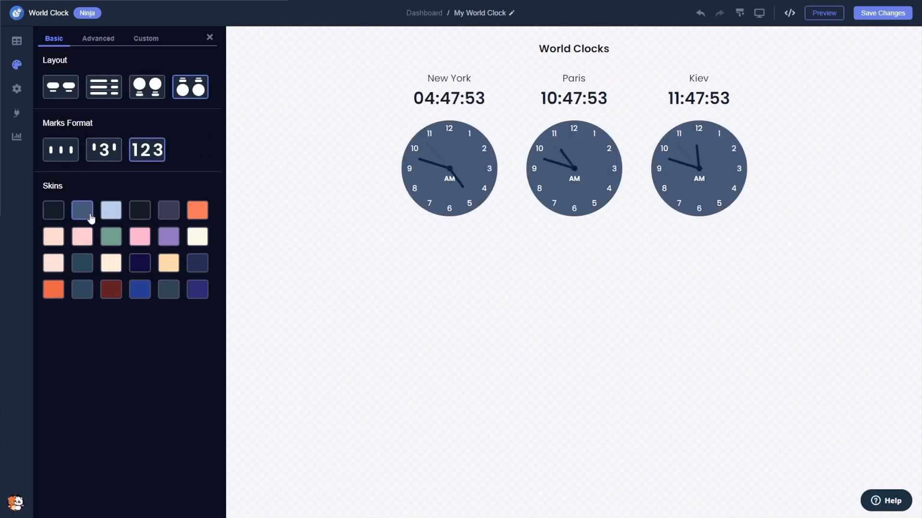
{"action": "left_click", "coordinate": [111, 210]}
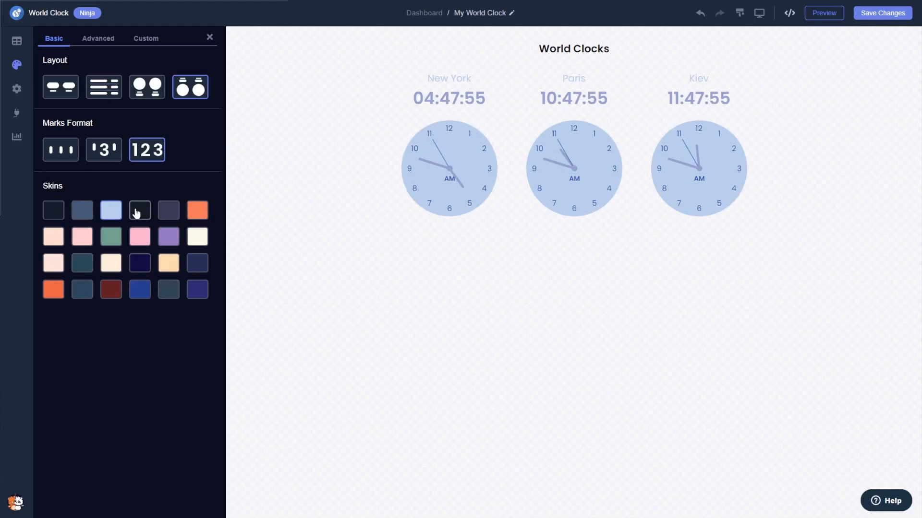
{"action": "left_click", "coordinate": [168, 209]}
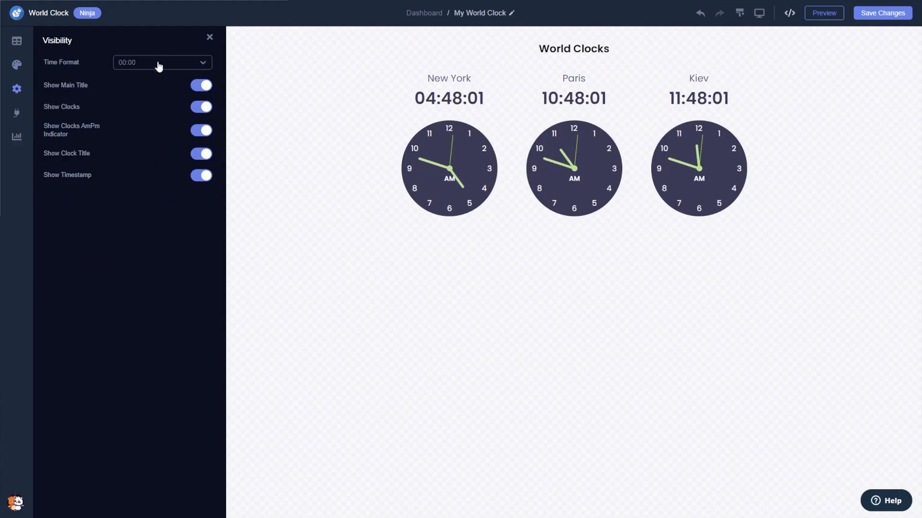
Turn off Show Main Title in Visibility settings, then view the analytics integrations
{"action": "left_click", "coordinate": [162, 62]}
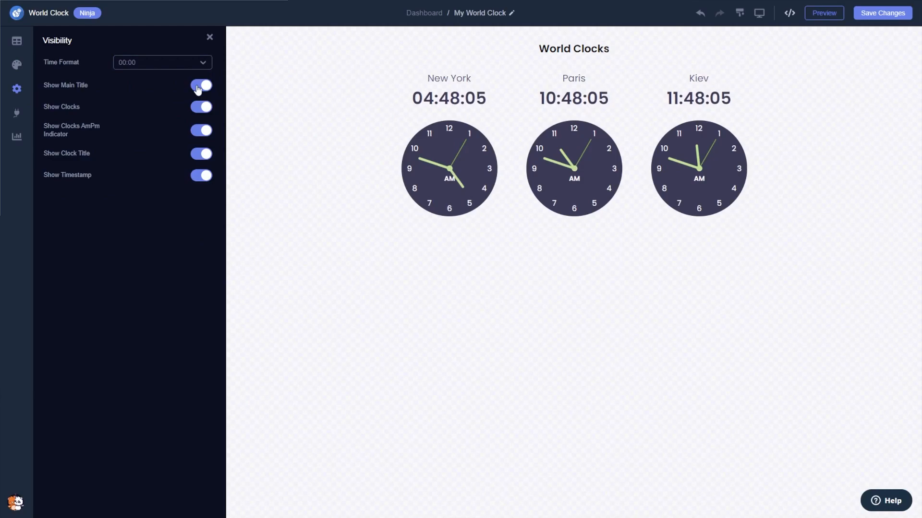
{"action": "left_click", "coordinate": [200, 86]}
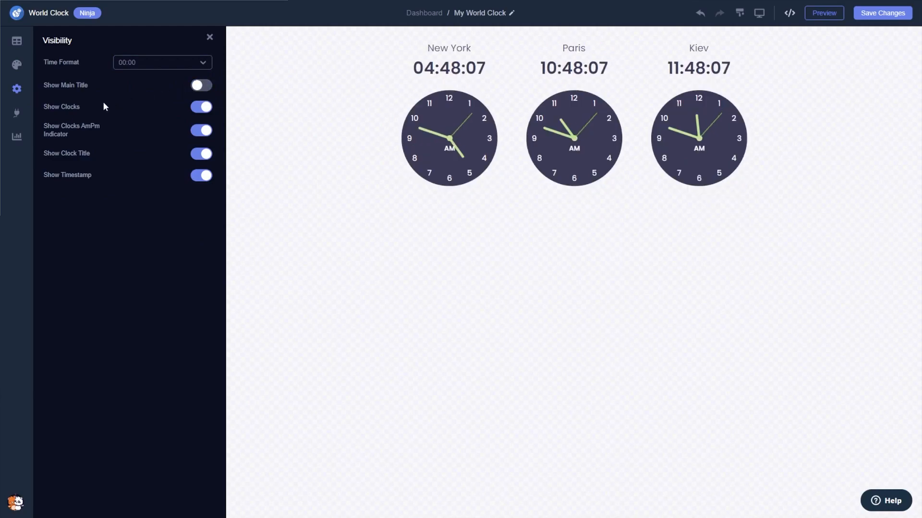
{"action": "mouse_move", "coordinate": [17, 113]}
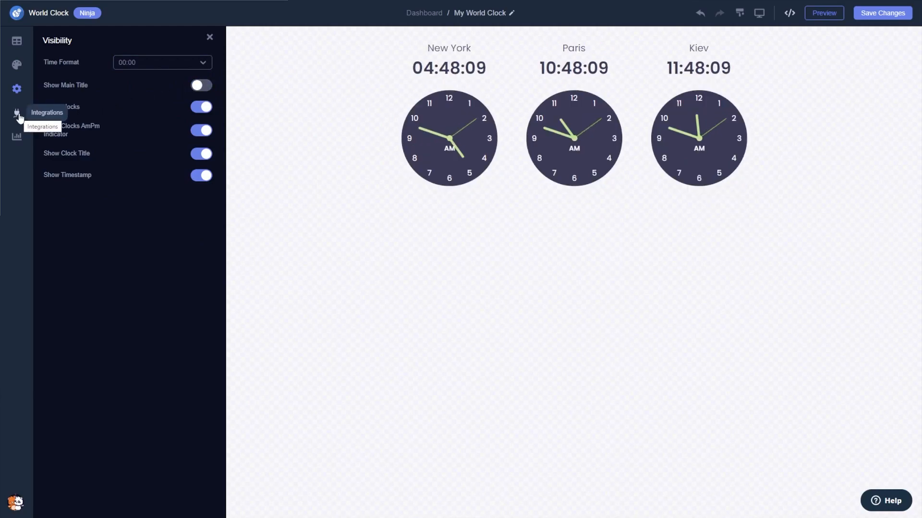
{"action": "left_click", "coordinate": [17, 113]}
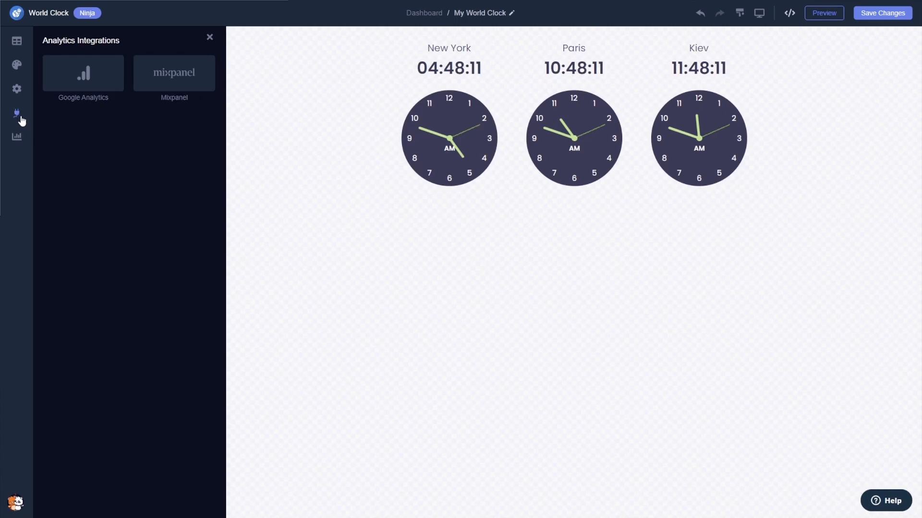
{"action": "mouse_move", "coordinate": [857, 37]}
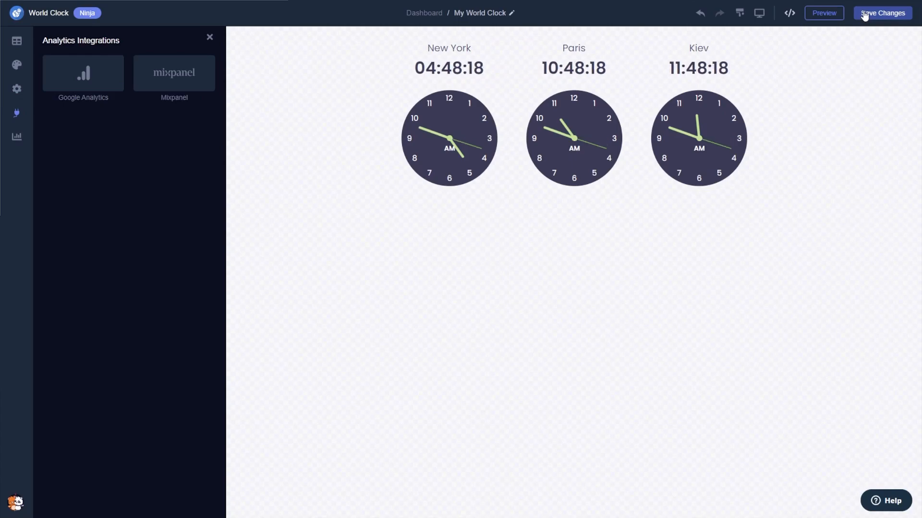
{"action": "mouse_move", "coordinate": [841, 37]}
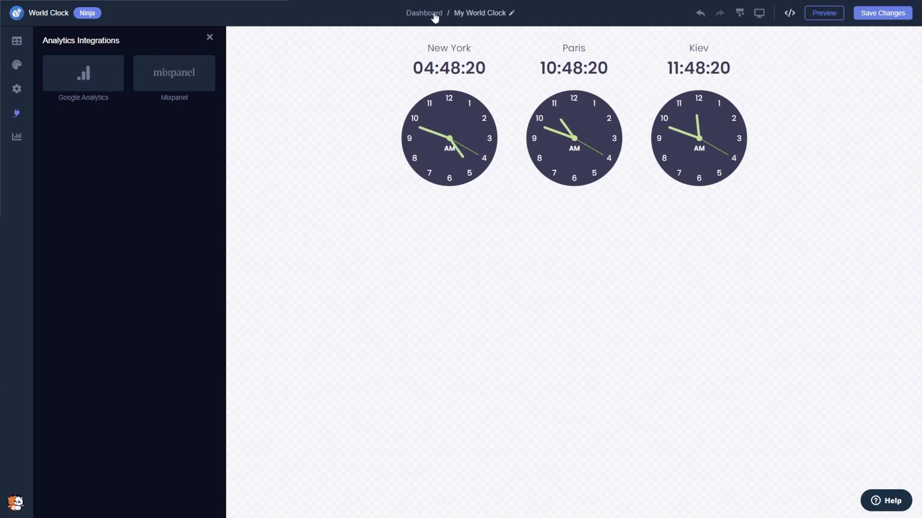
Copy My Widget's installation code from the Dashboard's 'Add to your website' dialog
{"action": "left_click", "coordinate": [423, 13]}
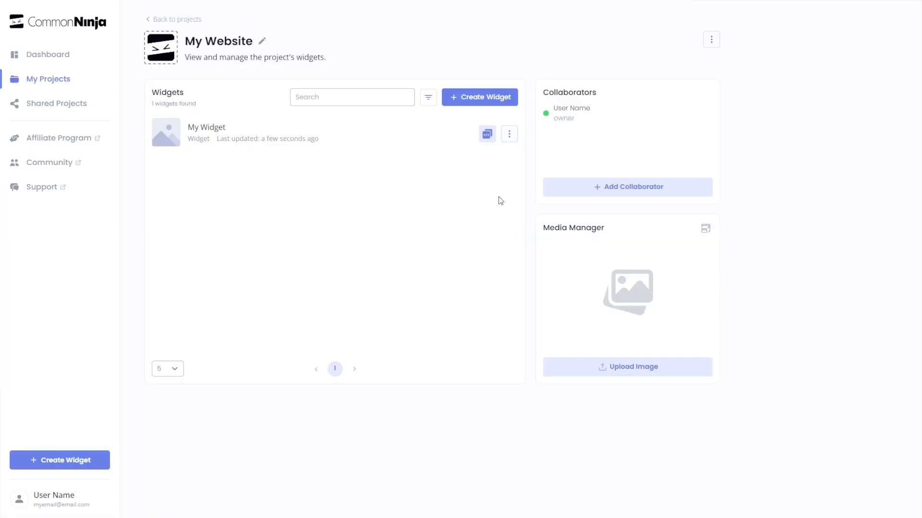
{"action": "mouse_move", "coordinate": [432, 139]}
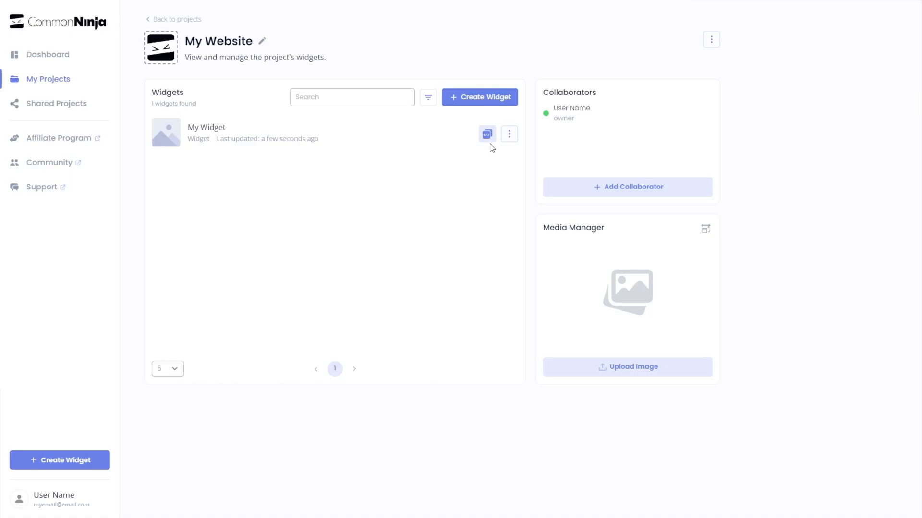
{"action": "mouse_move", "coordinate": [487, 134]}
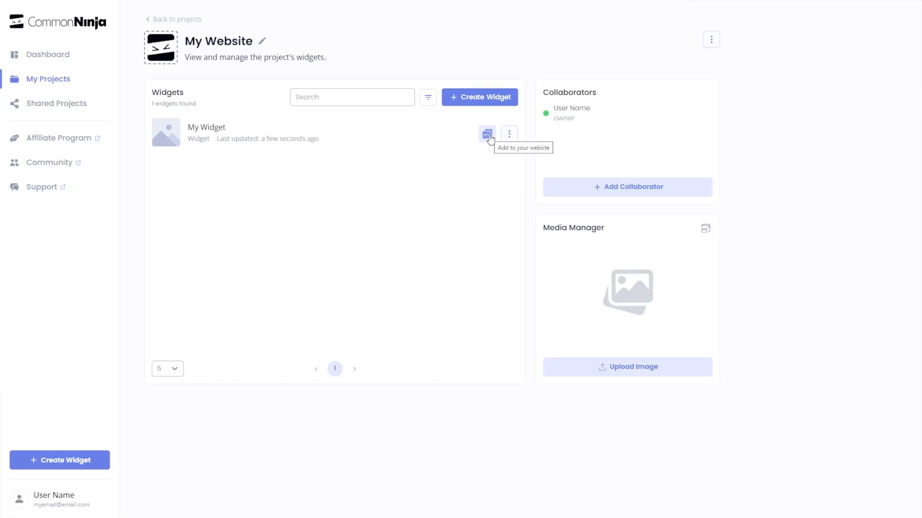
{"action": "left_click", "coordinate": [487, 134]}
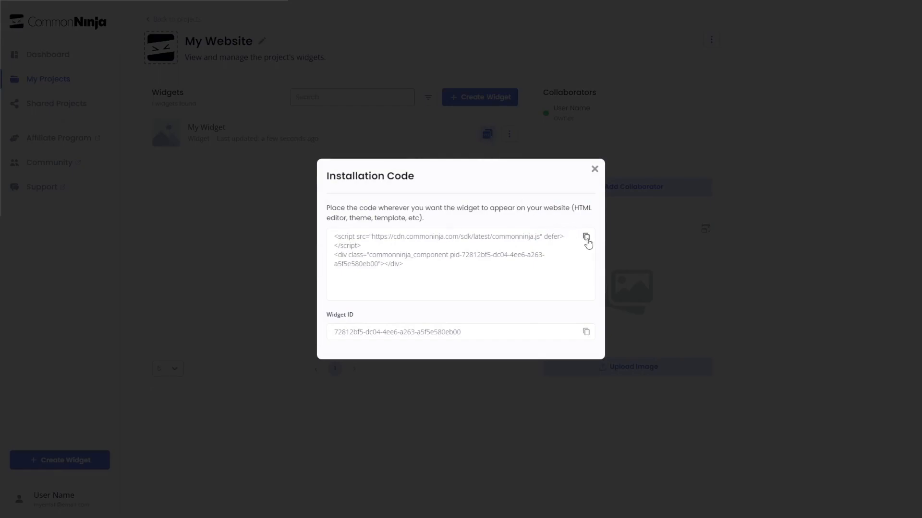
{"action": "left_click", "coordinate": [586, 238]}
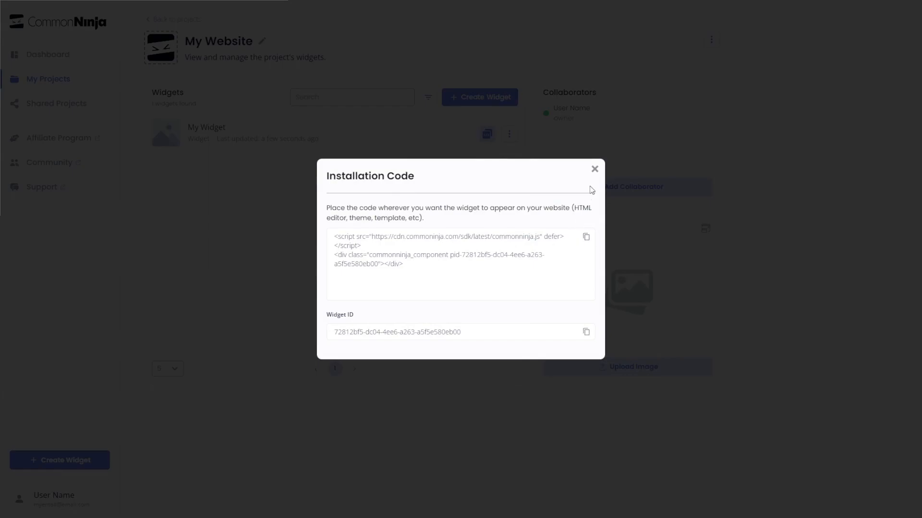
{"action": "left_click", "coordinate": [593, 170]}
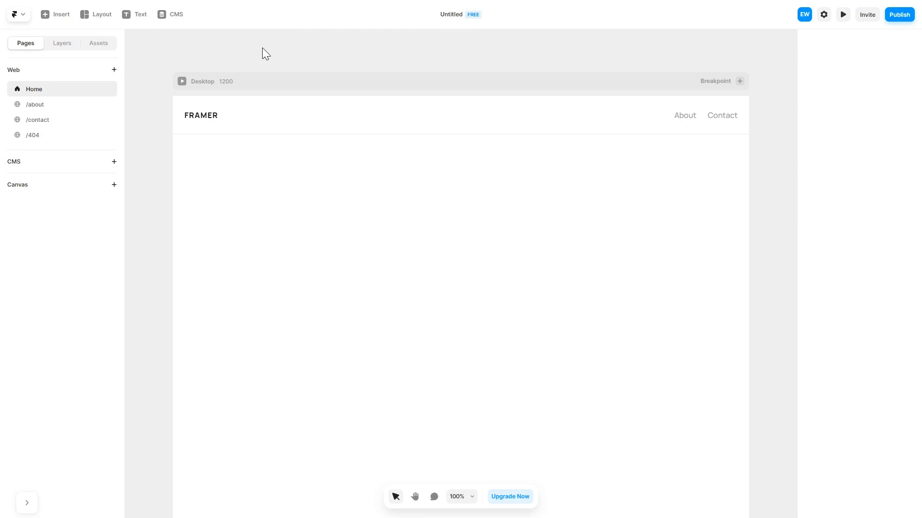
Pick the Embed element from Insert's Utility section
{"action": "left_click", "coordinate": [55, 13]}
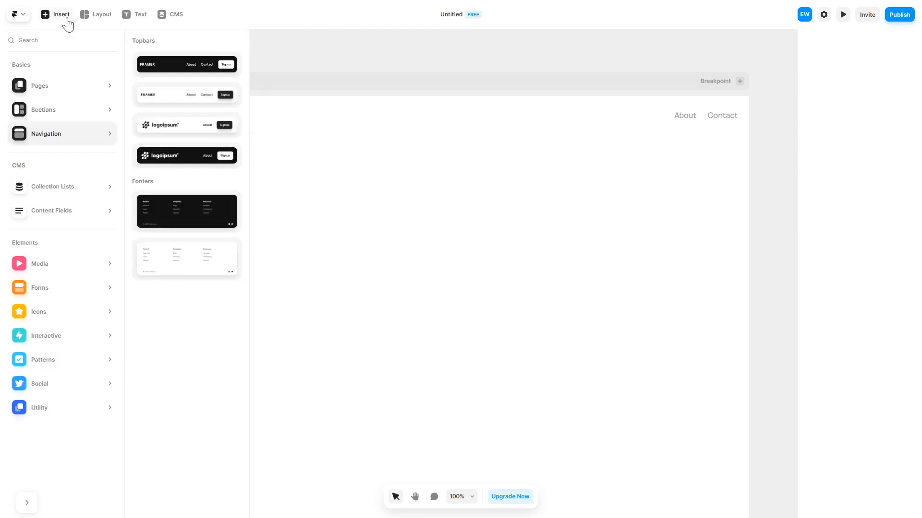
{"action": "left_click", "coordinate": [39, 408]}
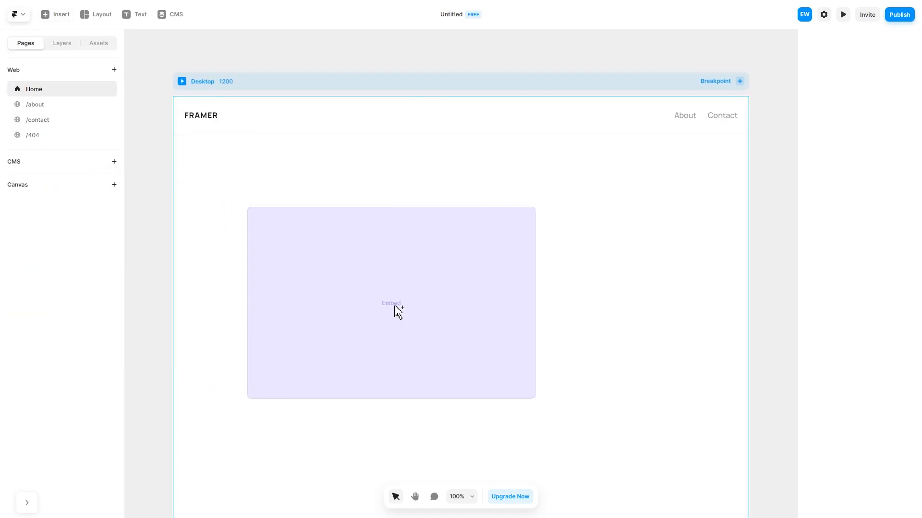
Drop the Embed onto the Home page and set its Type to HTML
{"action": "left_click", "coordinate": [391, 303]}
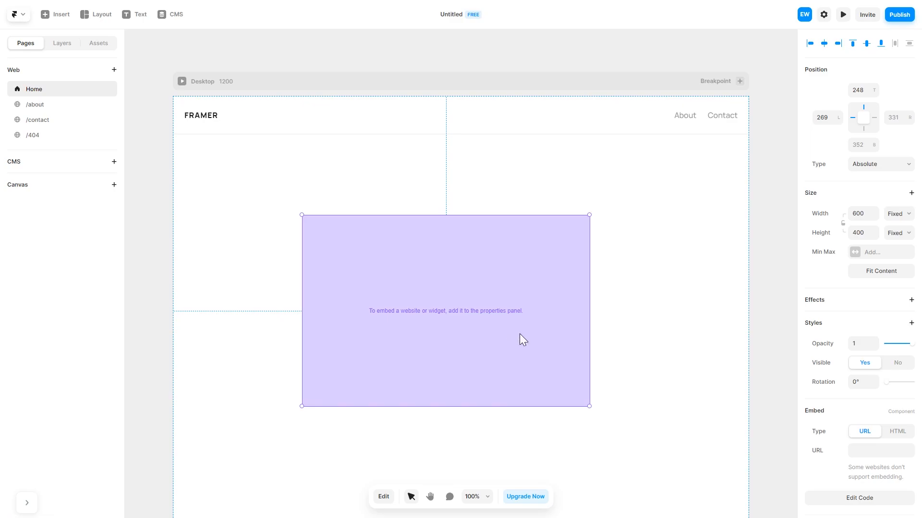
{"action": "mouse_move", "coordinate": [907, 442]}
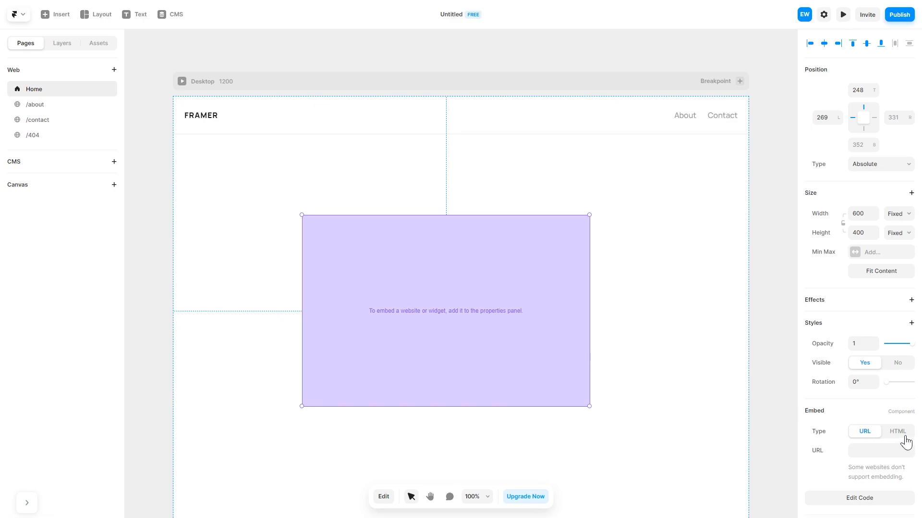
{"action": "left_click", "coordinate": [897, 431]}
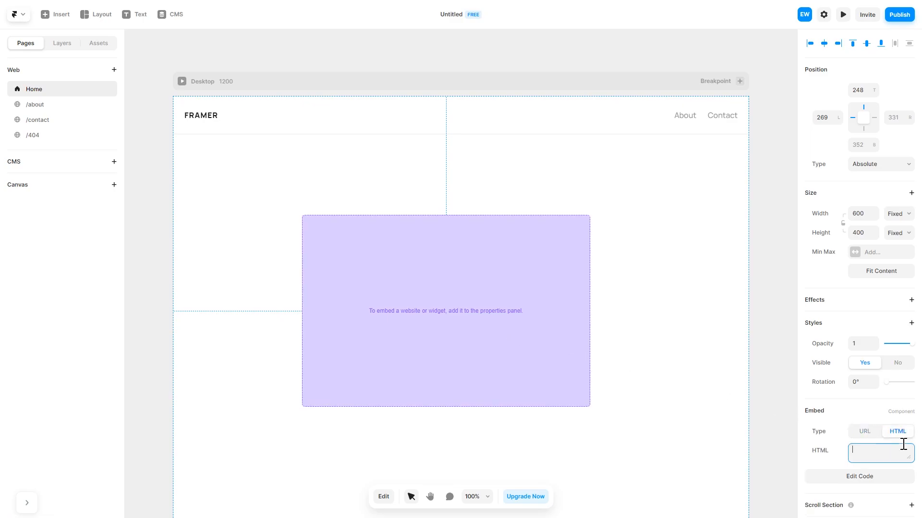